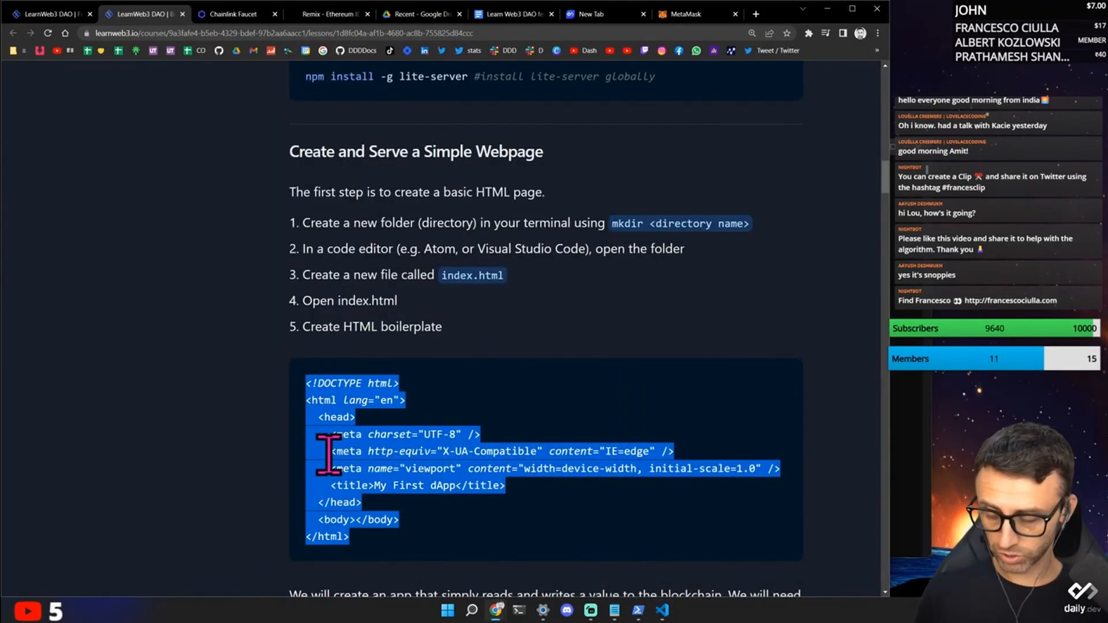
Scroll the LearnWeb3 lesson past the HTML boilerplate and mood buttons to the optional style block.
{"action": "scroll", "scroll_direction": "down", "scroll_amount": 3}
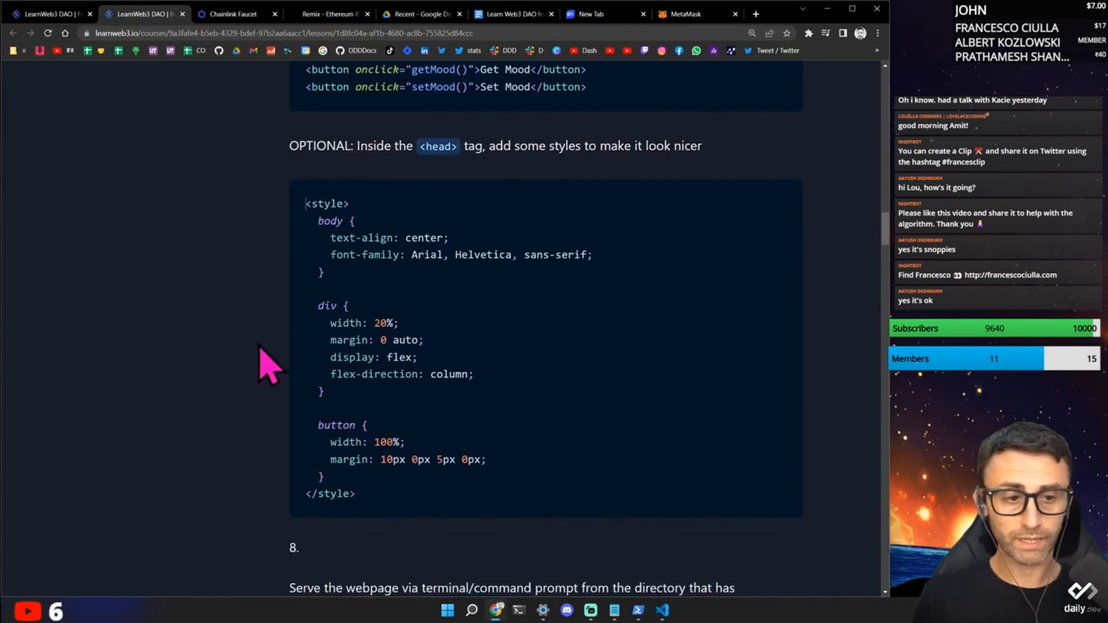
{"action": "scroll", "scroll_direction": "down", "scroll_amount": 3}
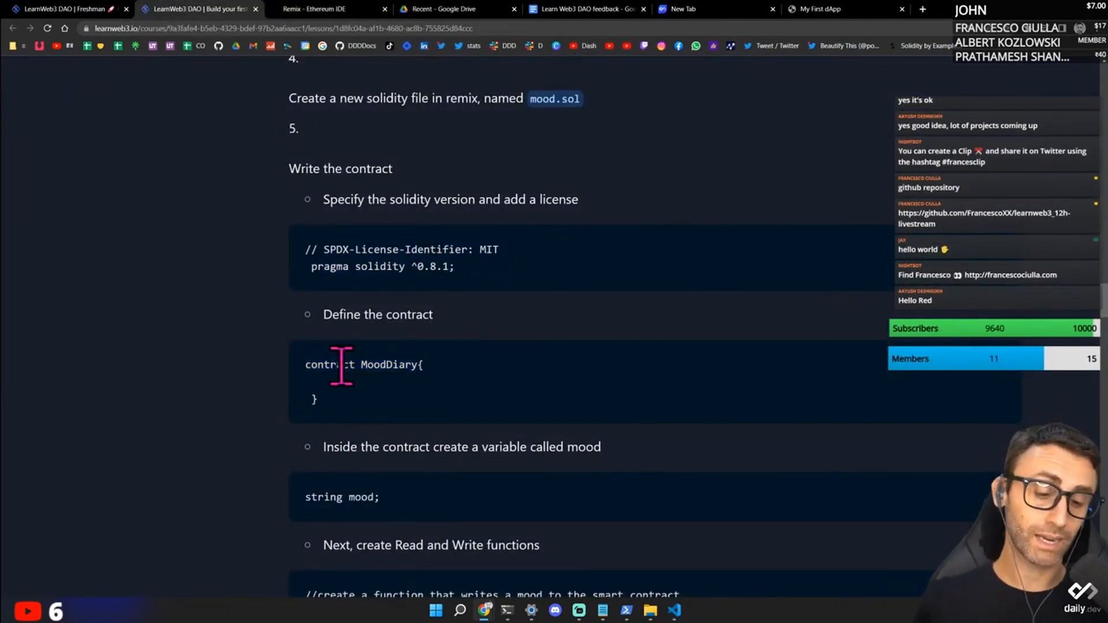
Switch to the Remix editor holding mood.sol to write the license, pragma and MoodDiary contract.
{"action": "left_click", "coordinate": [327, 8]}
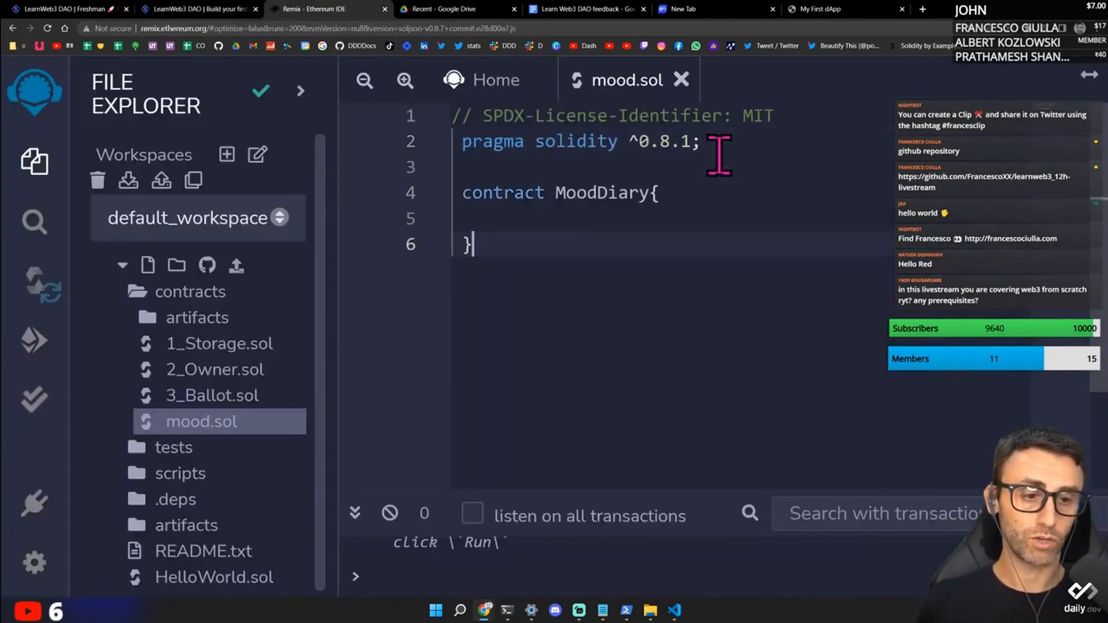
{"action": "left_click", "coordinate": [328, 9]}
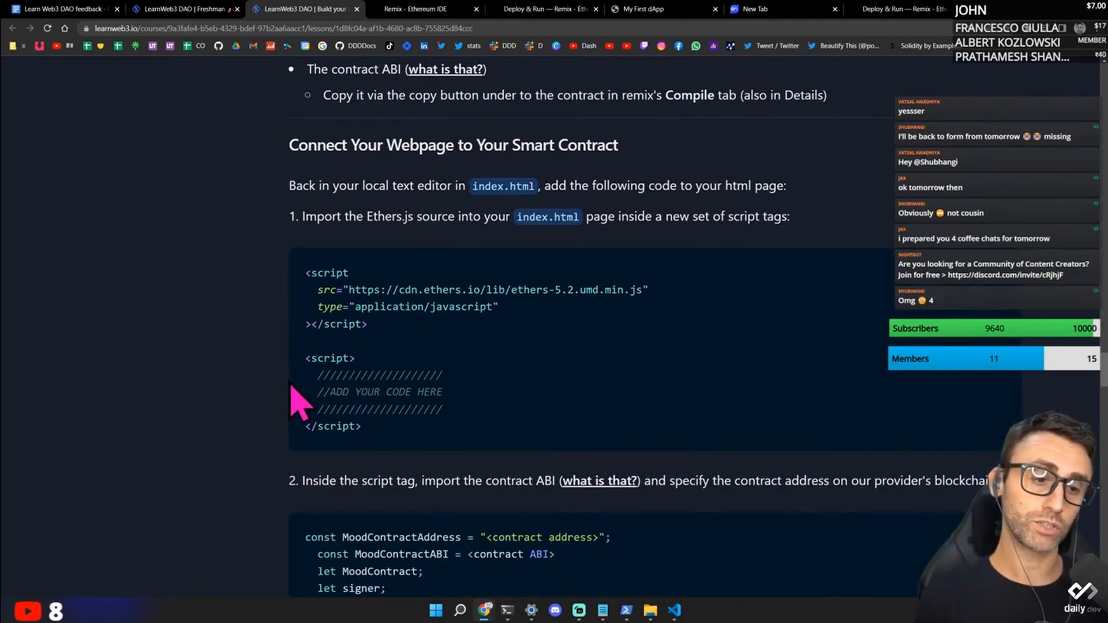
Scroll the LearnWeb3 lesson to the MoodContractABI descriptions of the setMood and getMood fields.
{"action": "scroll", "scroll_direction": "down", "scroll_amount": 3}
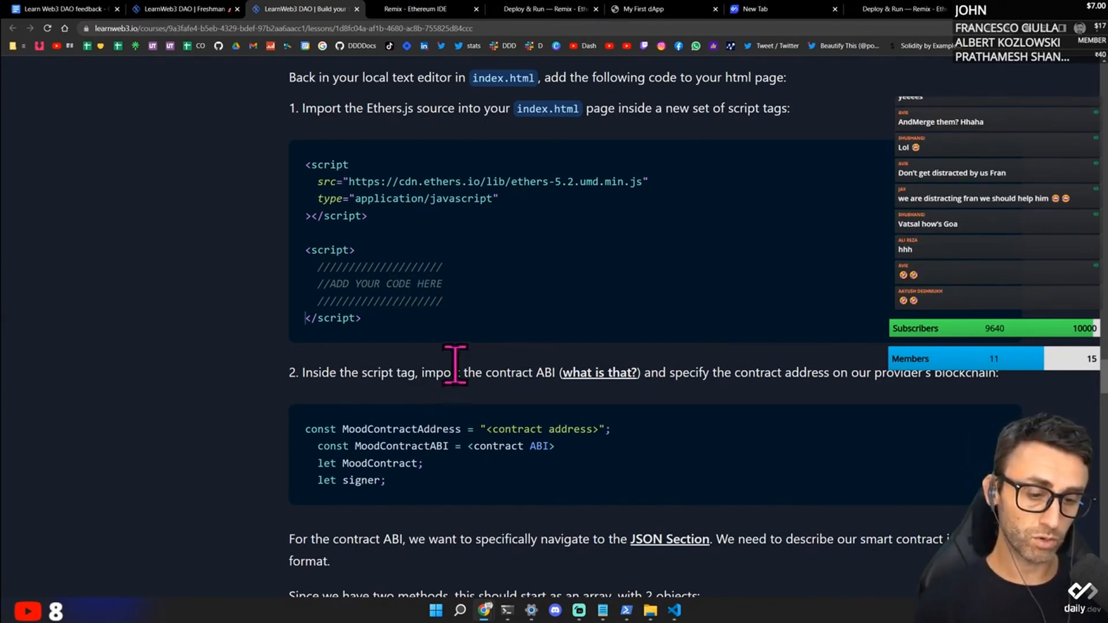
{"action": "scroll", "scroll_direction": "down", "scroll_amount": 3}
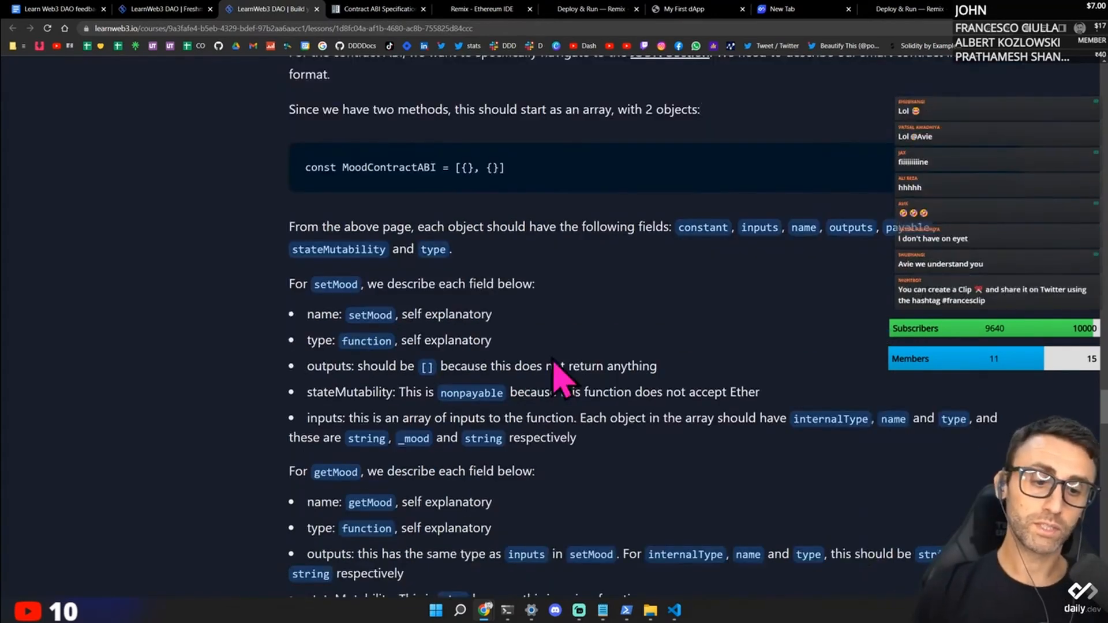